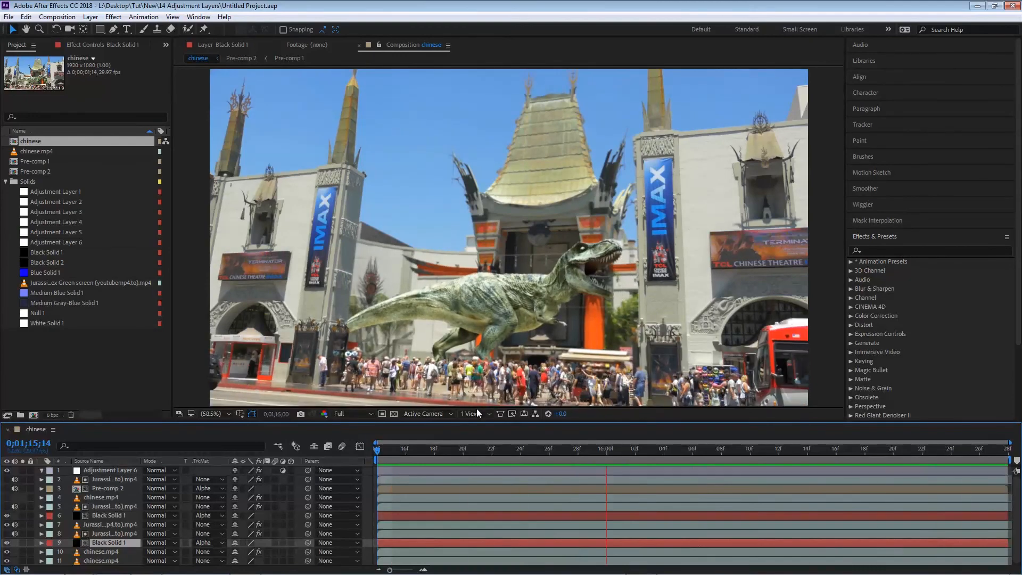
- Collapse the Solids folder in the Project panel and make the Timeline panel taller
left_click(6, 181)
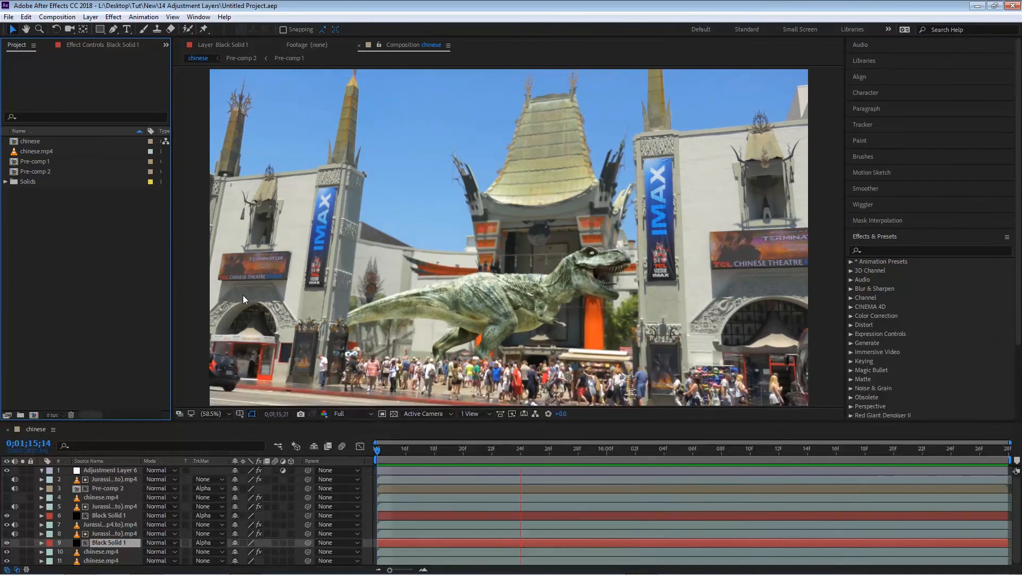
left_click(721, 448)
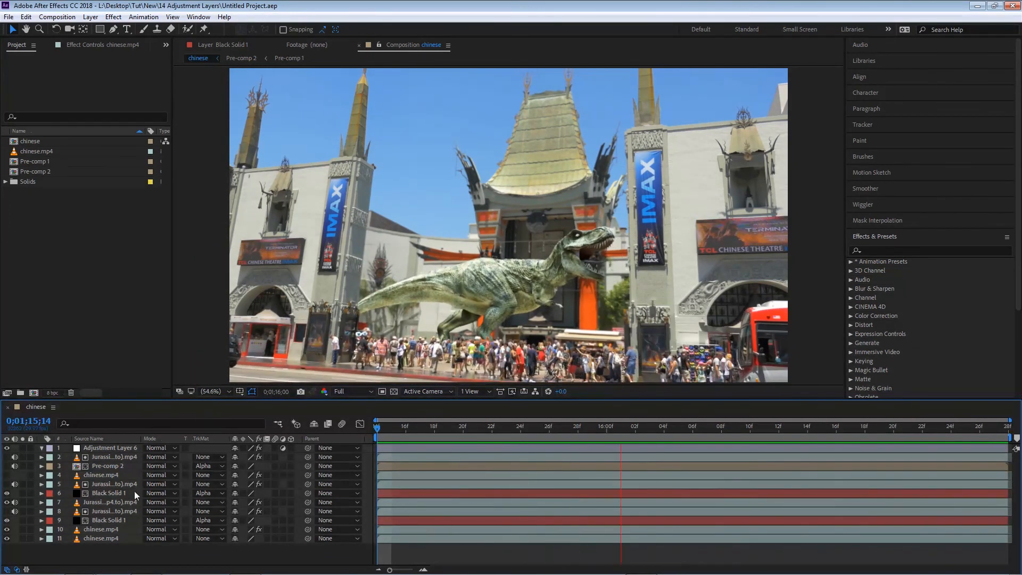
left_click(851, 447)
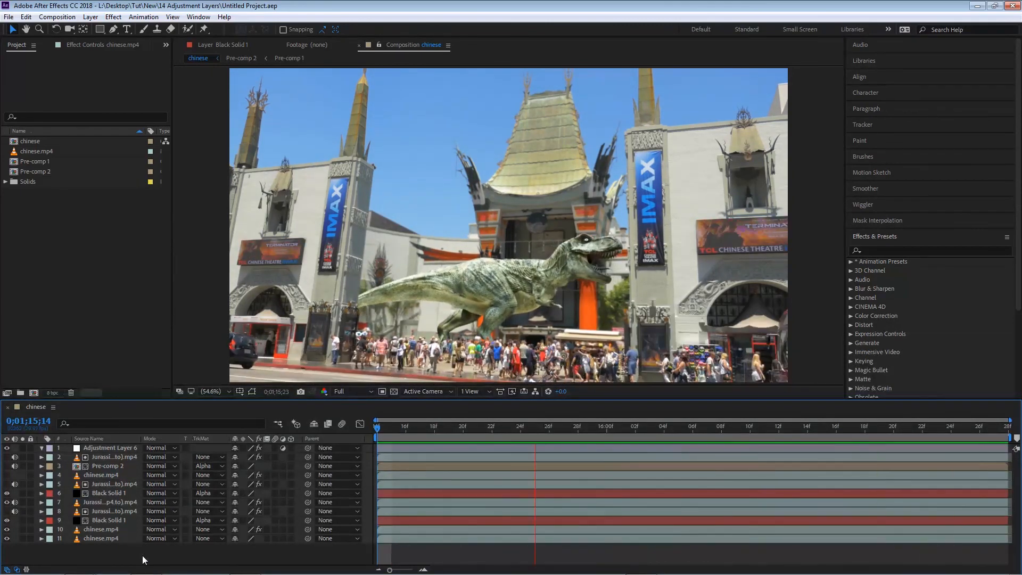
left_click(749, 426)
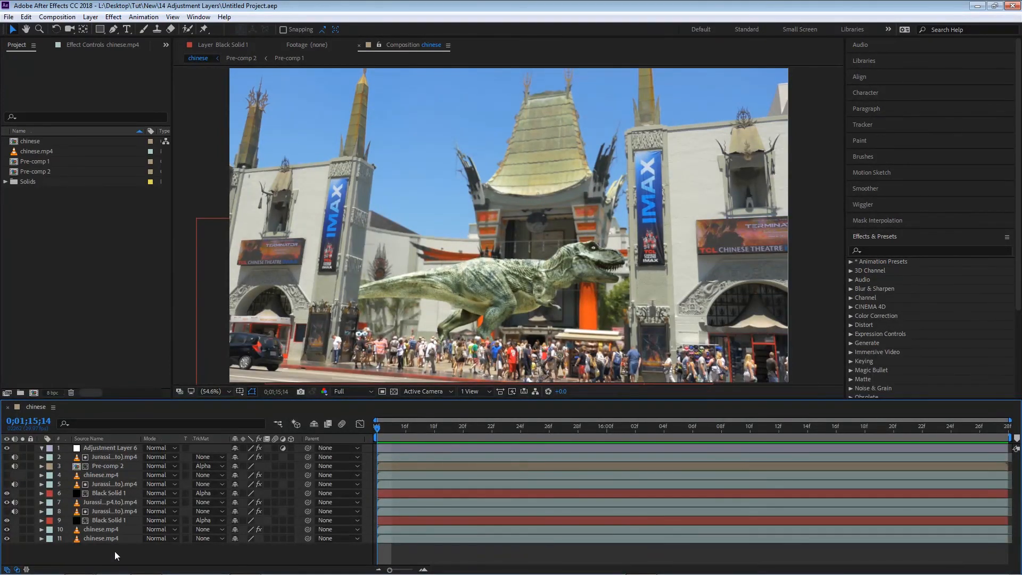
mouse_move(96, 546)
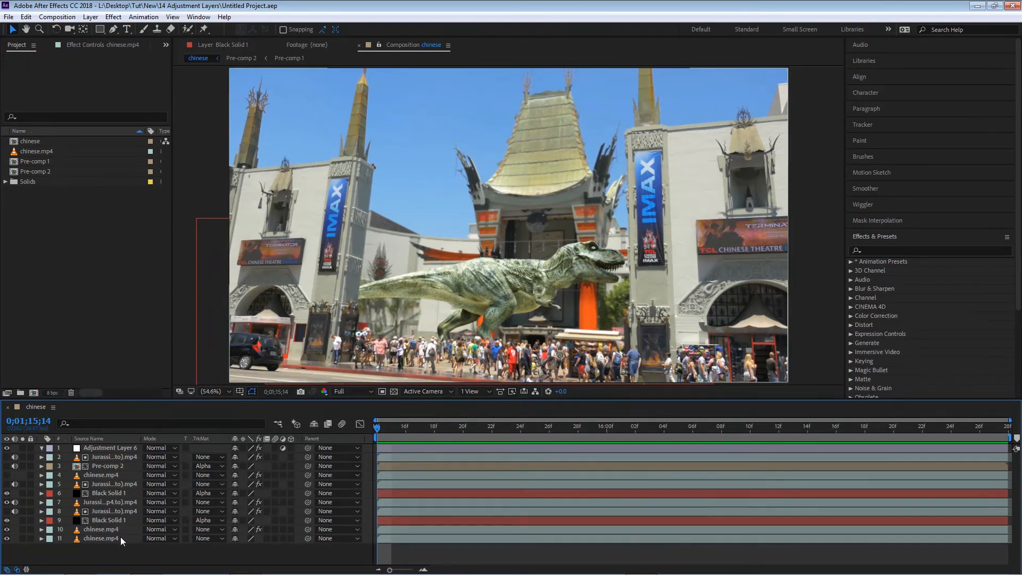
- Select all eleven layers of 'chinese' and show the layer context menu with Pre-compose
left_click(101, 537)
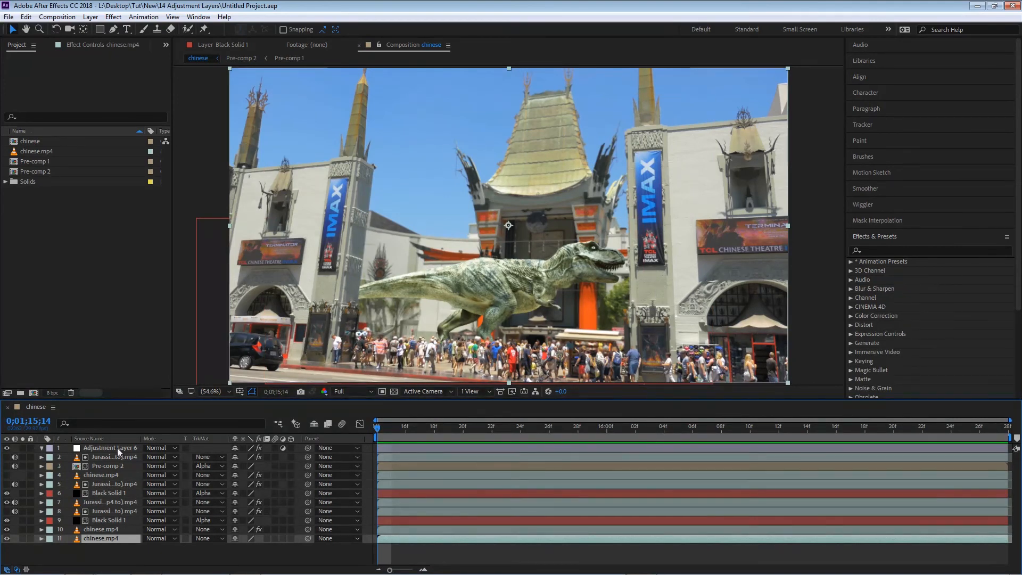
key("shift")
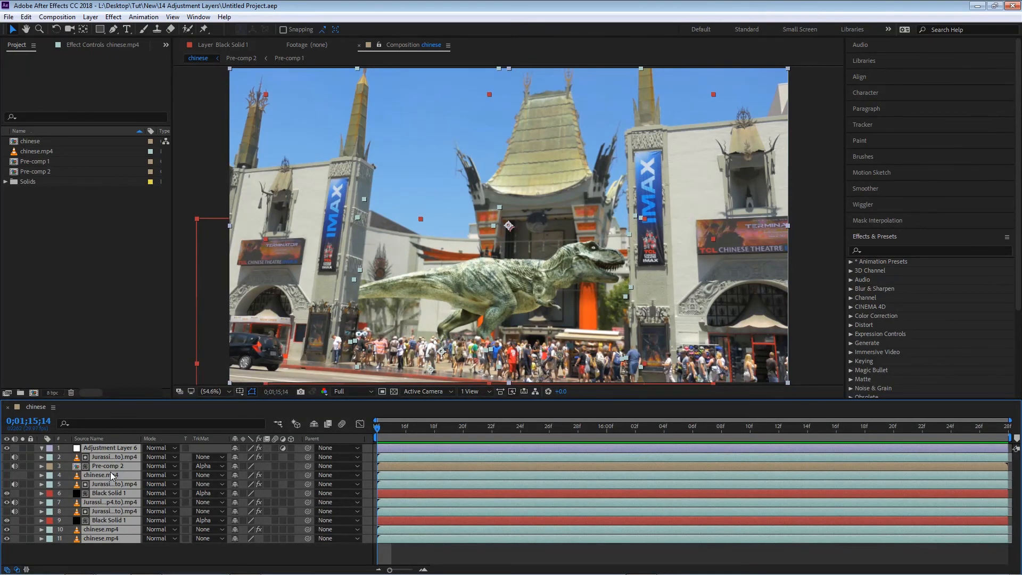
left_click(89, 16)
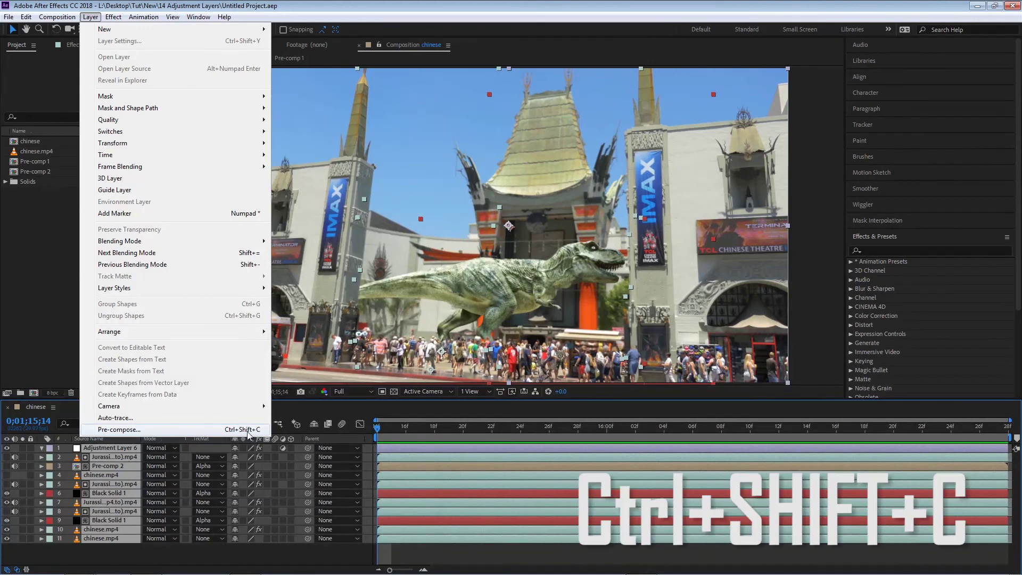
left_click(118, 429)
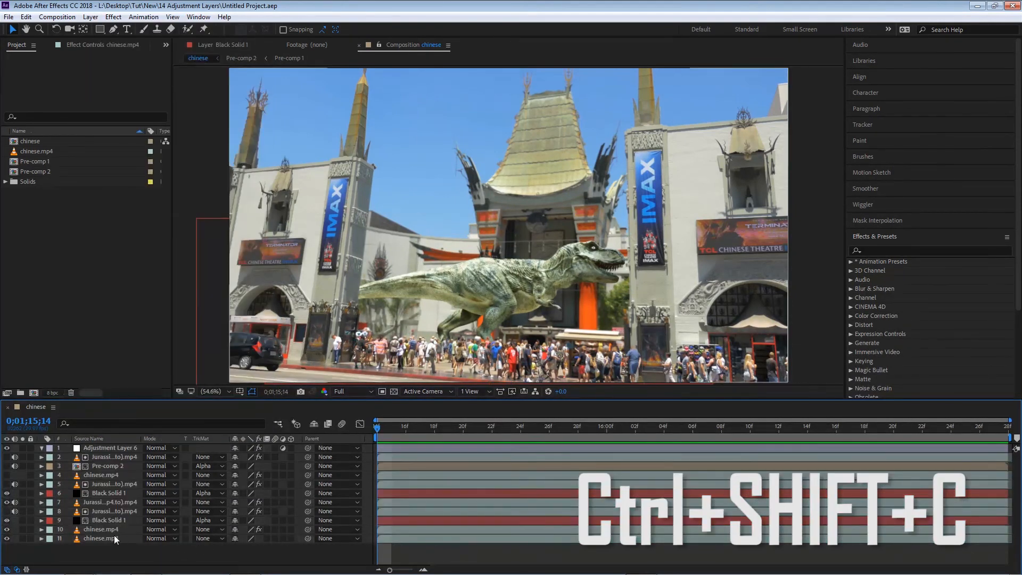
key("ctrl+shift+c")
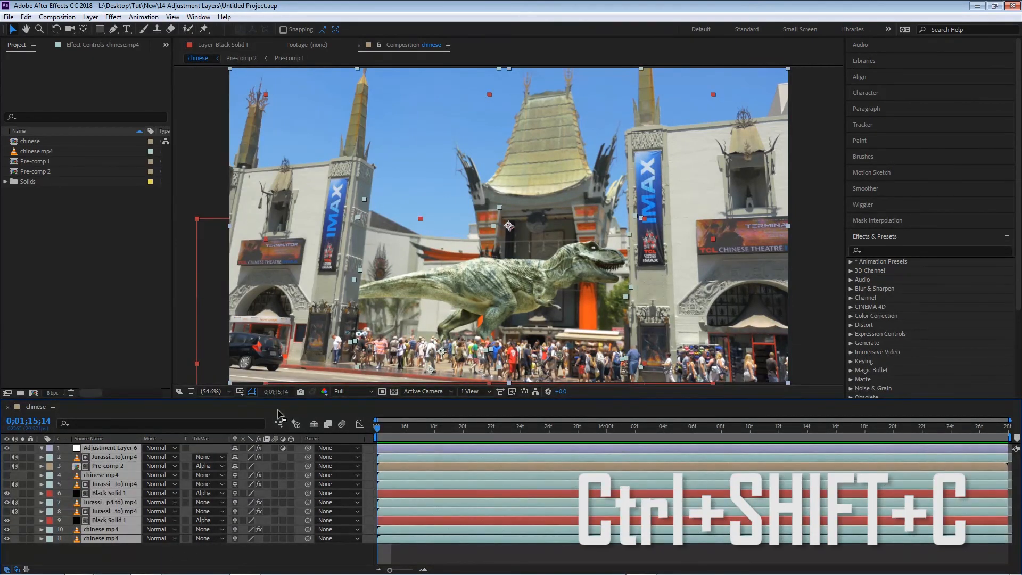
left_click(89, 16)
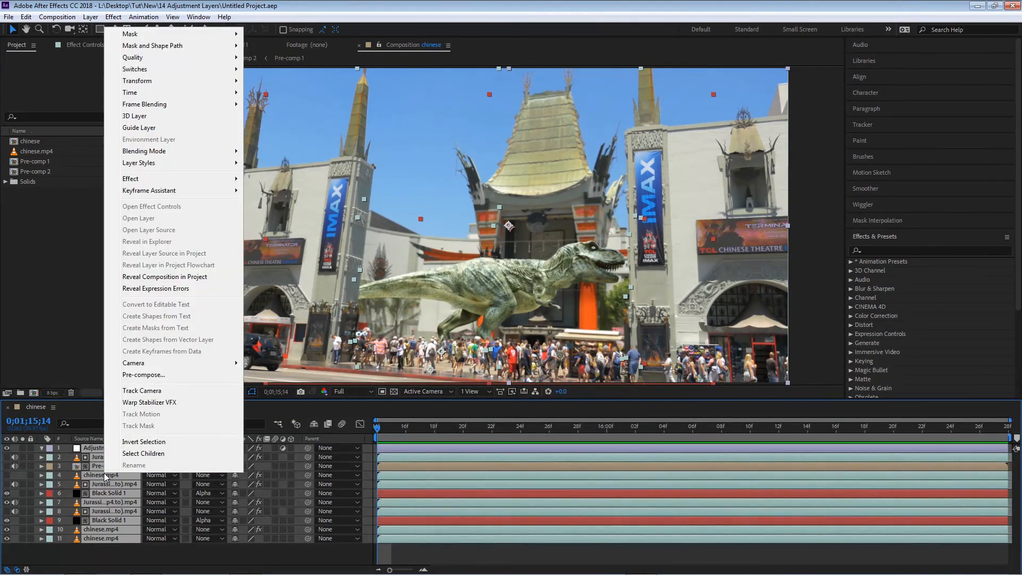
- Start Pre-compose and name the new composition 'Comp', moving all attributes
left_click(143, 374)
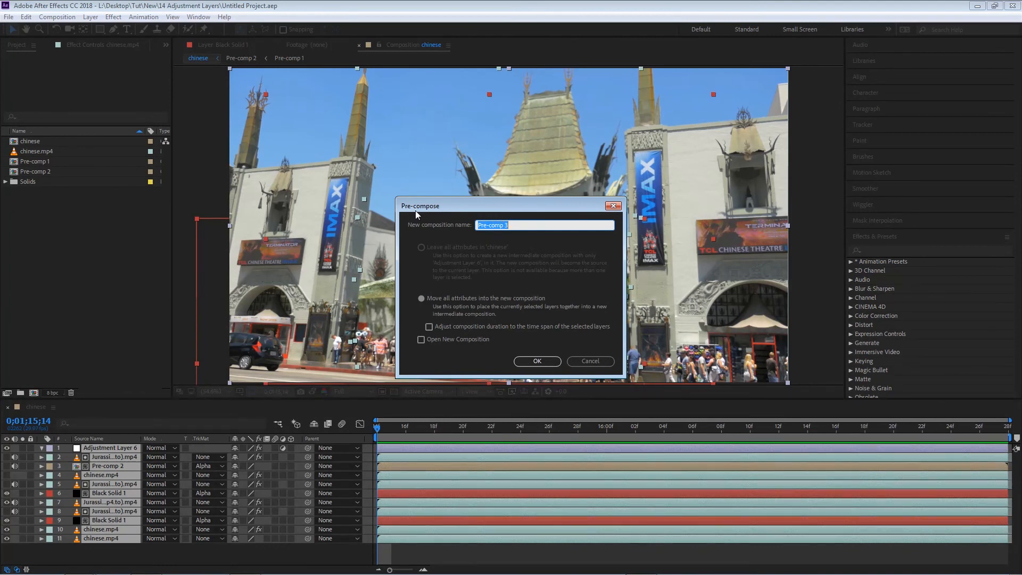
mouse_move(522, 225)
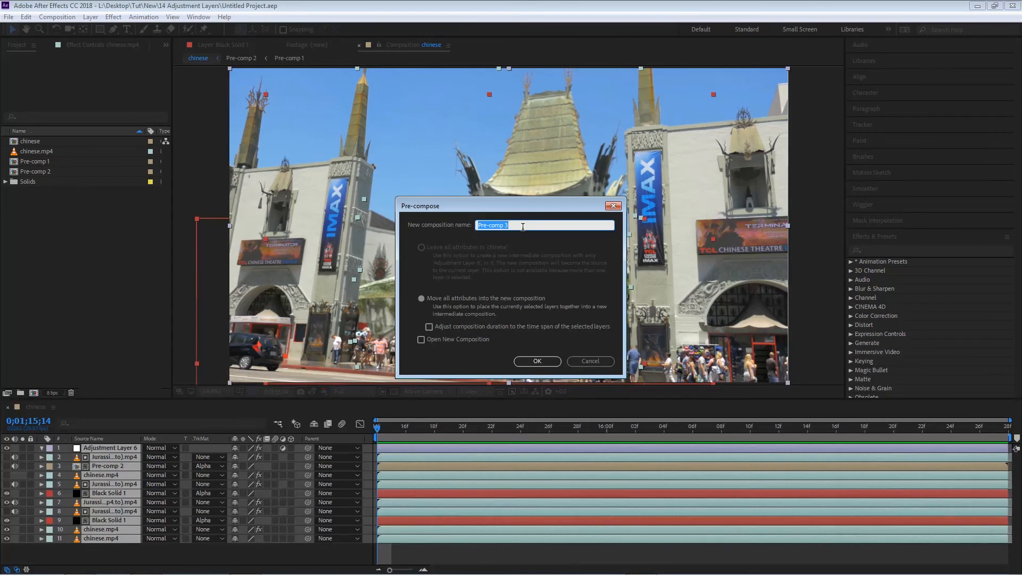
mouse_move(540, 204)
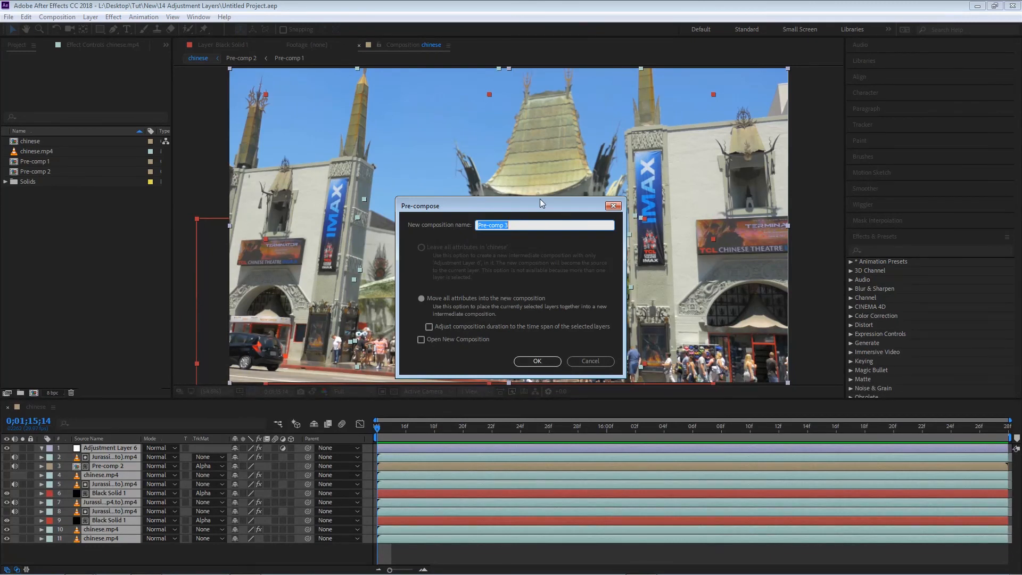
type("Comp")
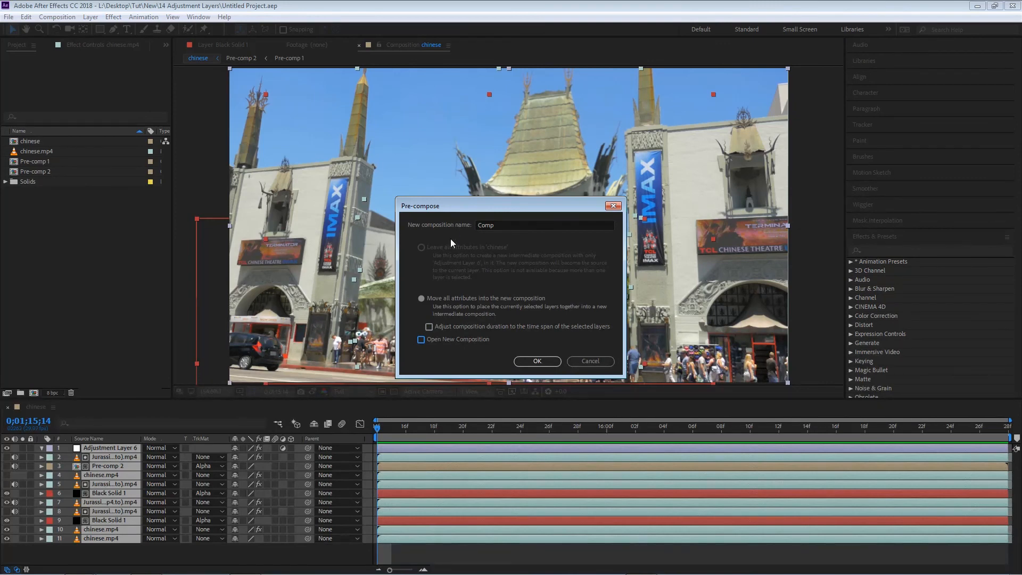
mouse_move(445, 262)
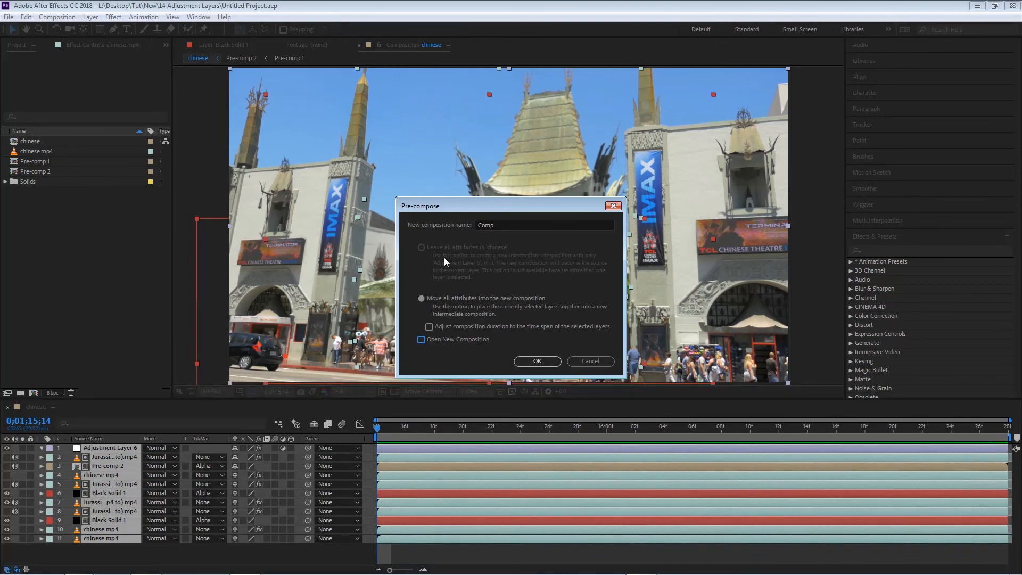
mouse_move(442, 272)
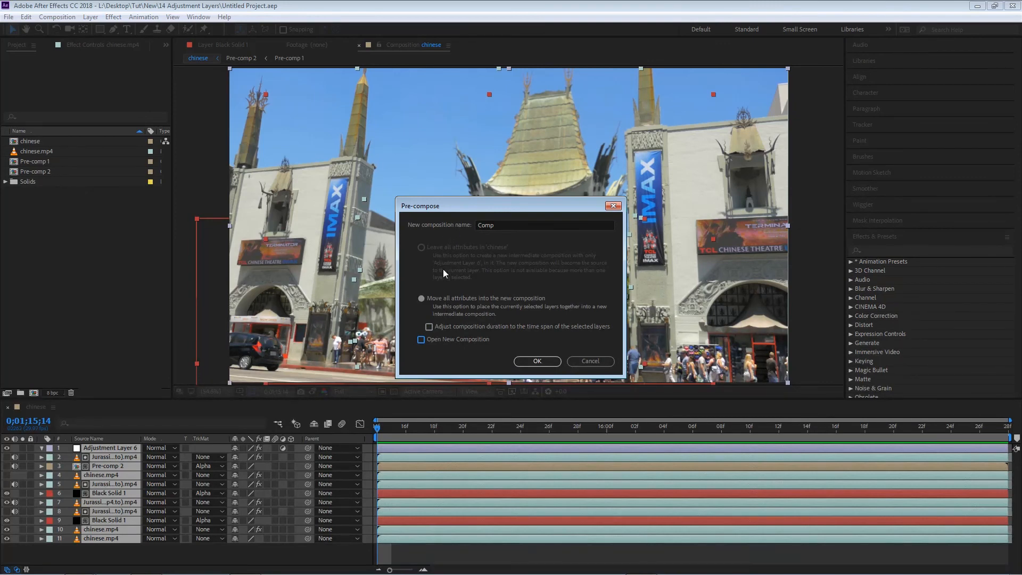
mouse_move(536, 306)
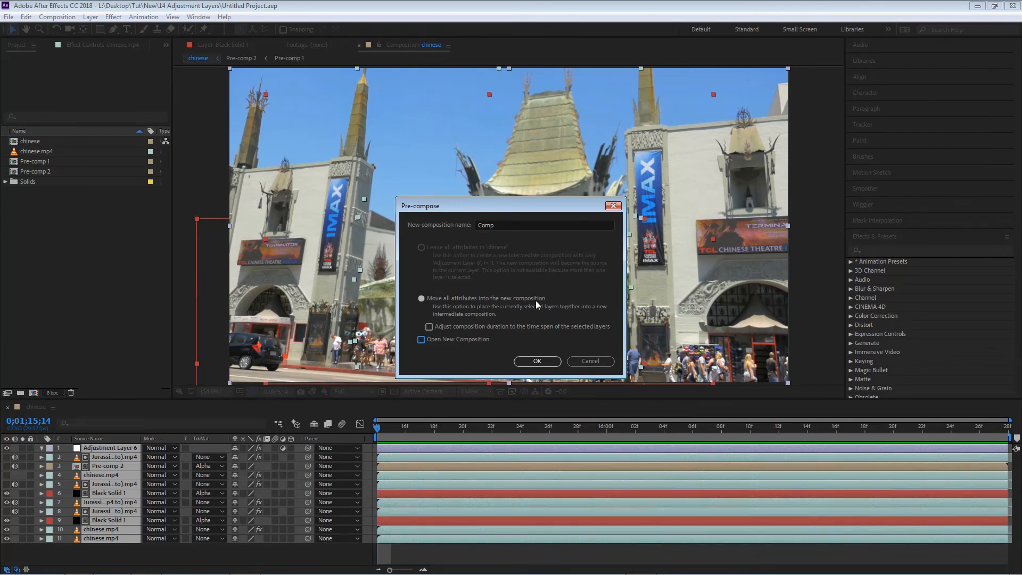
mouse_move(537, 311)
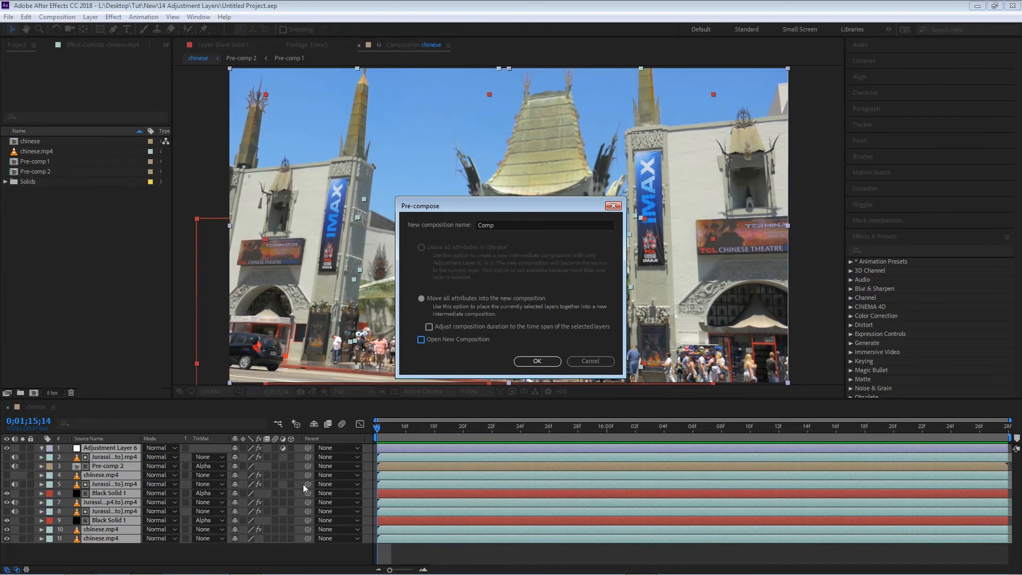
mouse_move(101, 465)
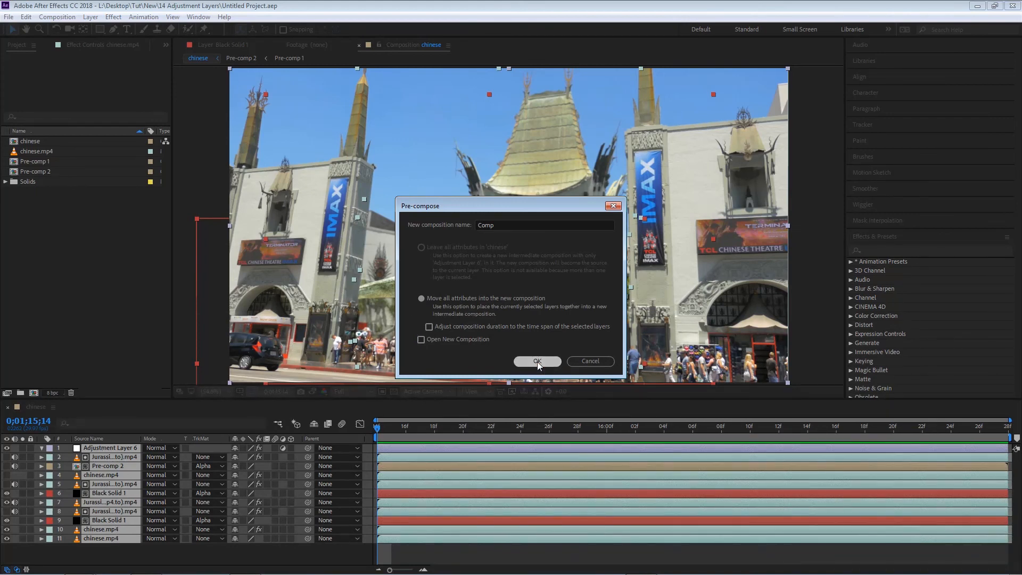
- Confirm the pre-compose into one 'Comp' layer, inspect its nested layers, then return to 'chinese'
left_click(537, 361)
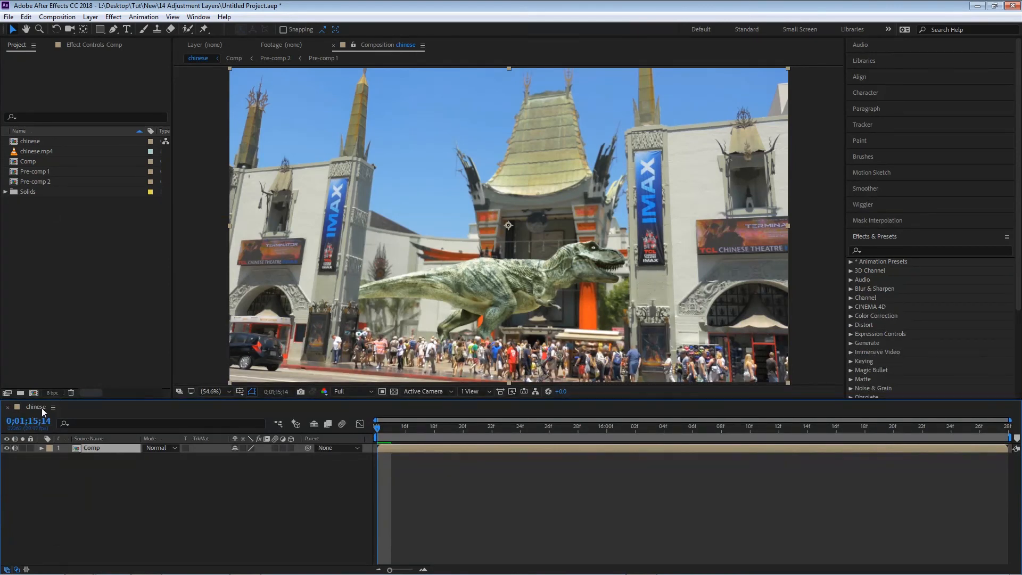
mouse_move(664, 225)
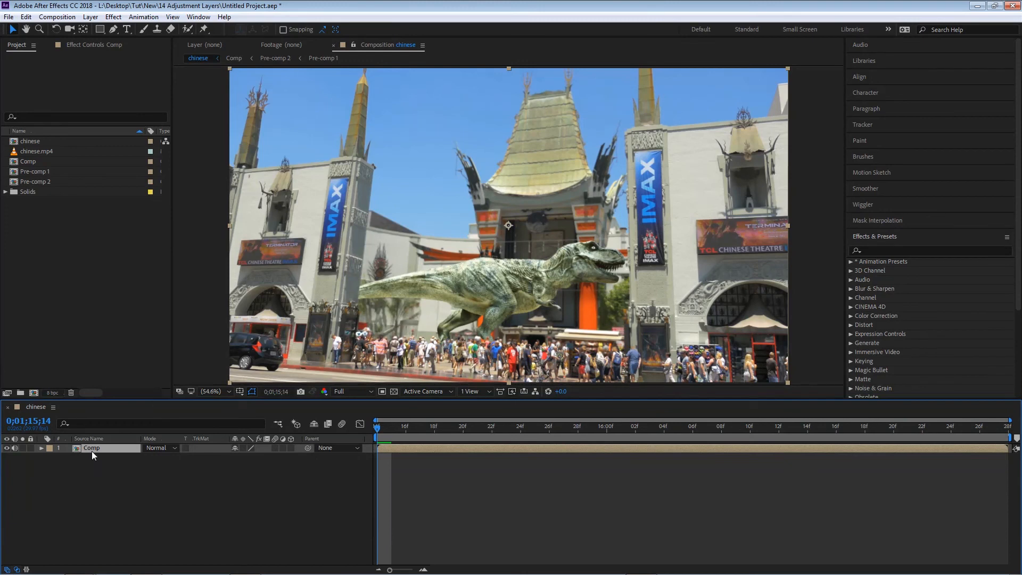
left_click(30, 161)
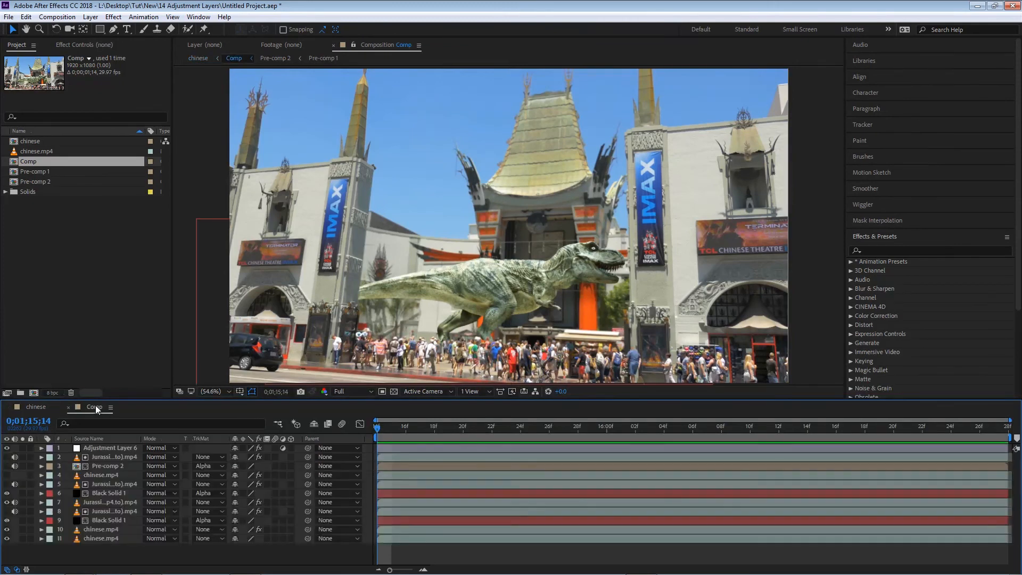
left_click(36, 407)
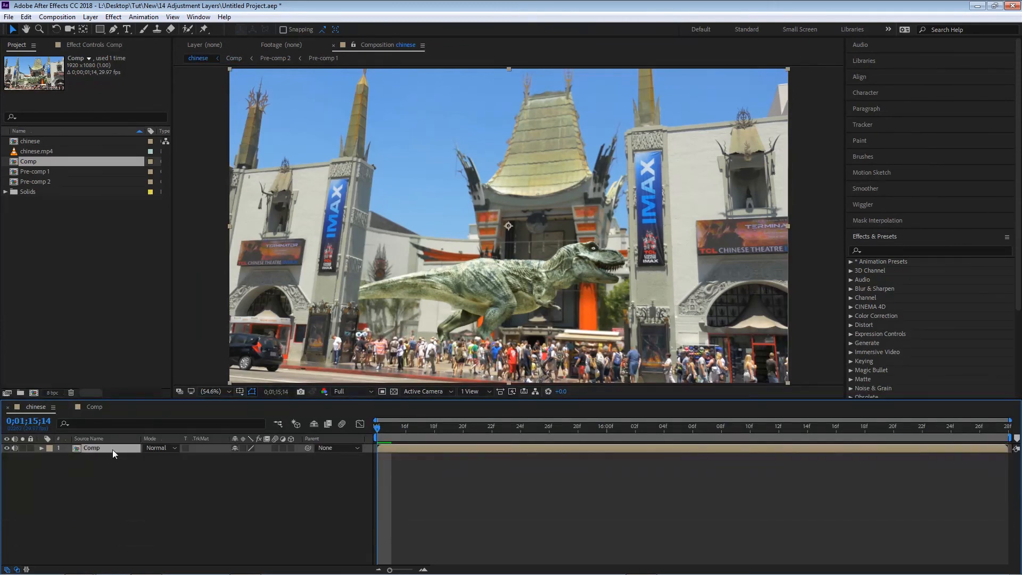
mouse_move(265, 484)
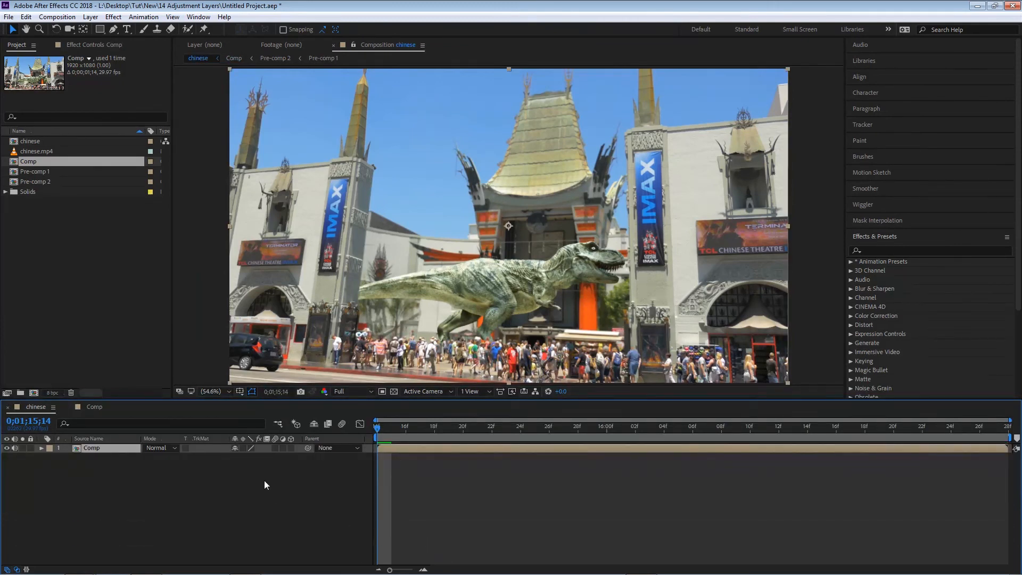
scroll("down", 3)
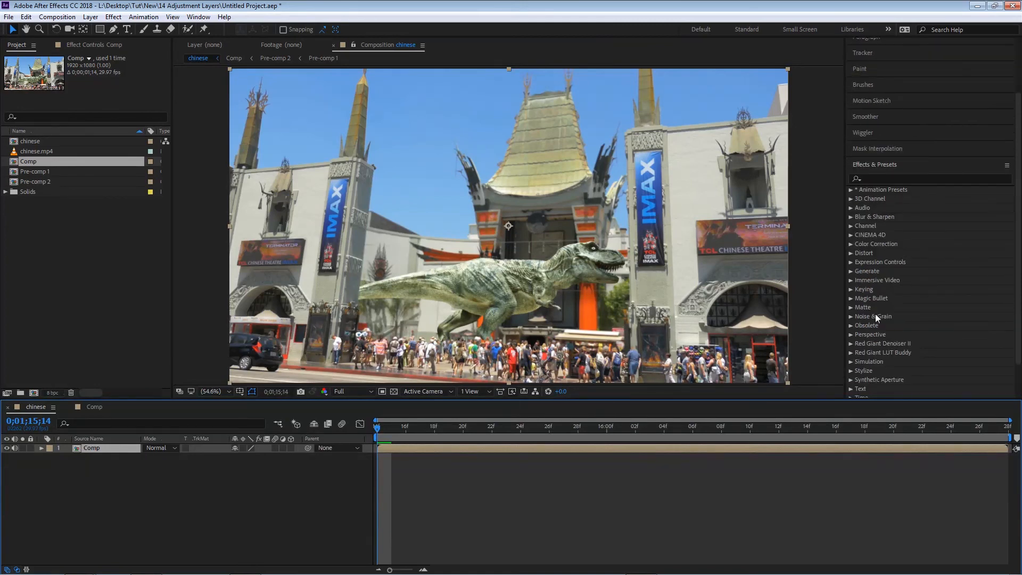
mouse_move(899, 309)
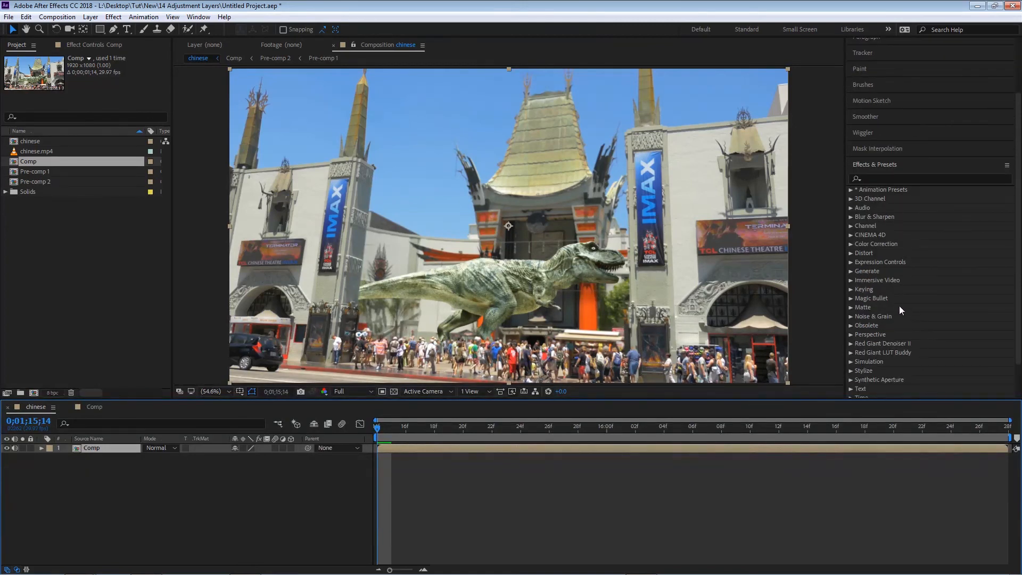
mouse_move(850, 248)
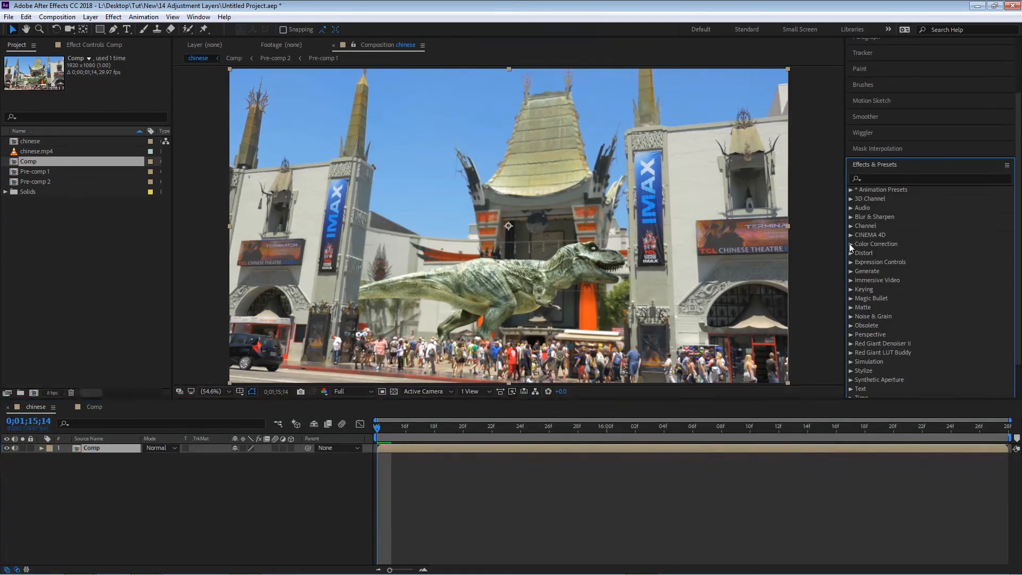
- Apply Color Correction > Auto Contrast with default settings to the Comp layer
left_click(851, 244)
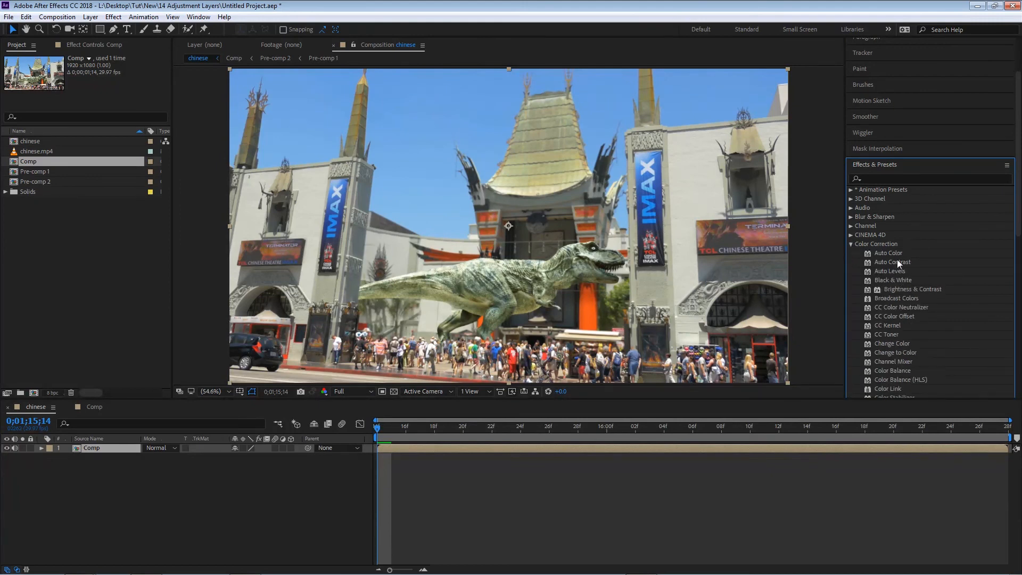
left_click(892, 262)
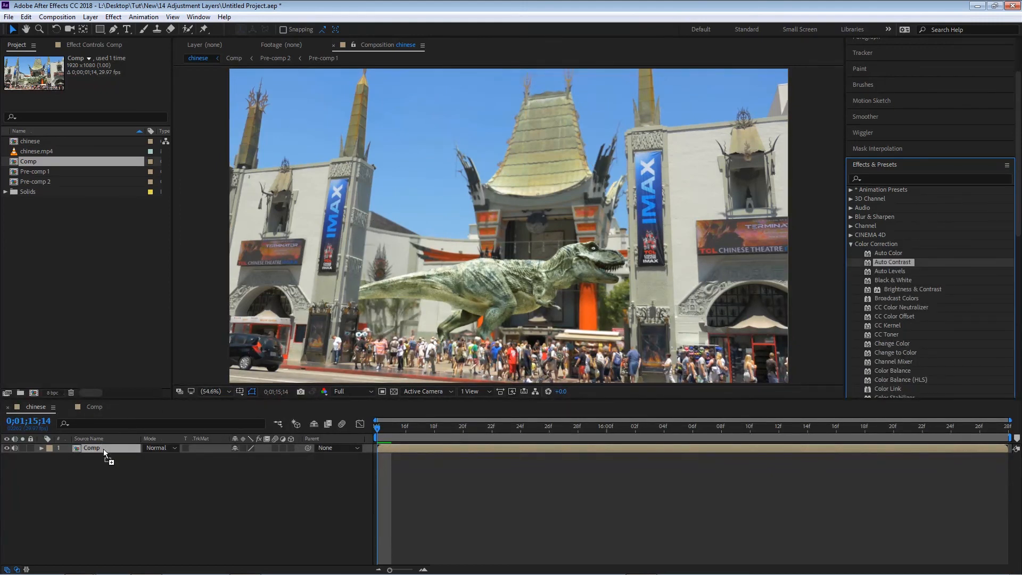
double_click(892, 261)
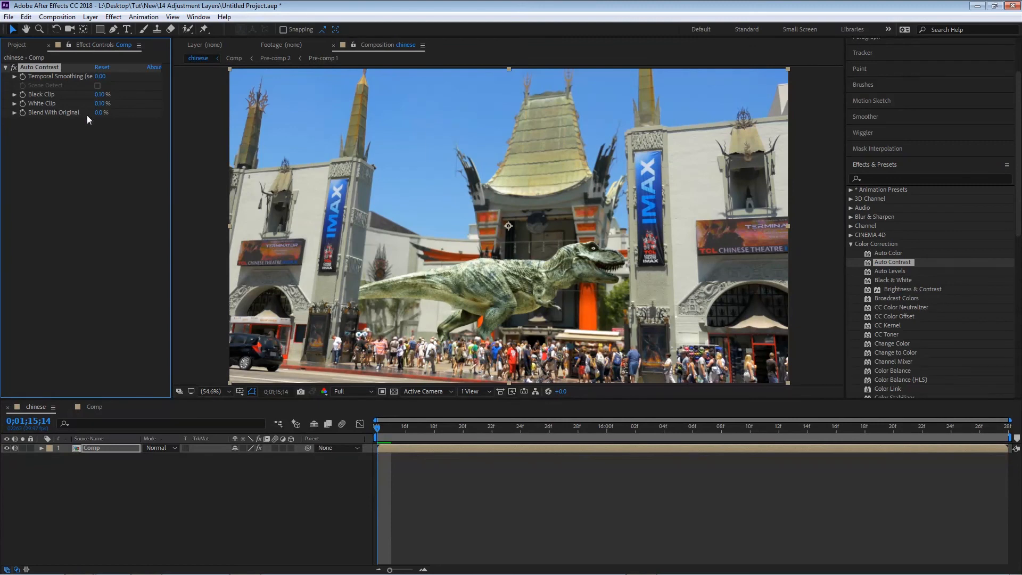
mouse_move(422, 269)
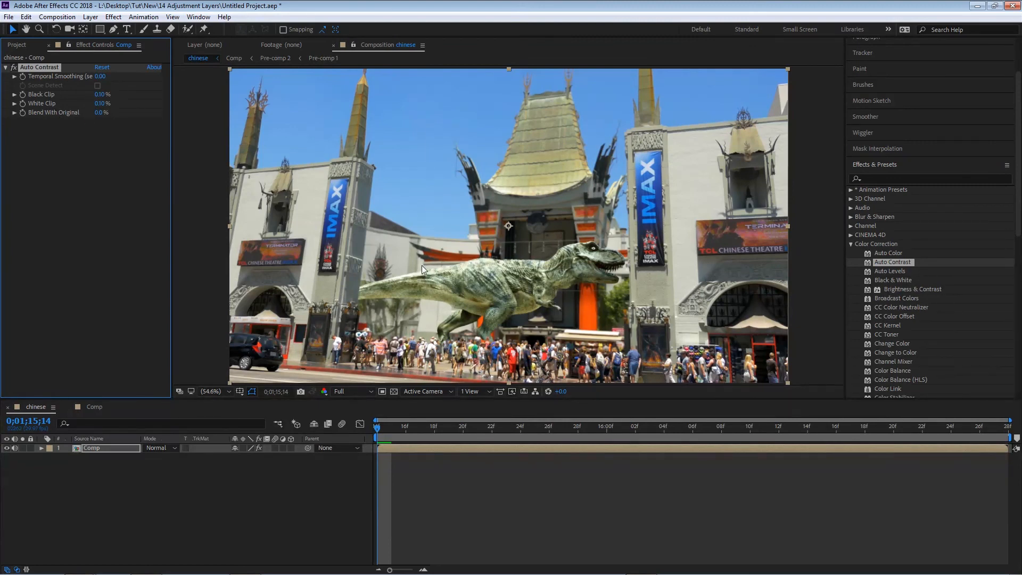
mouse_move(443, 199)
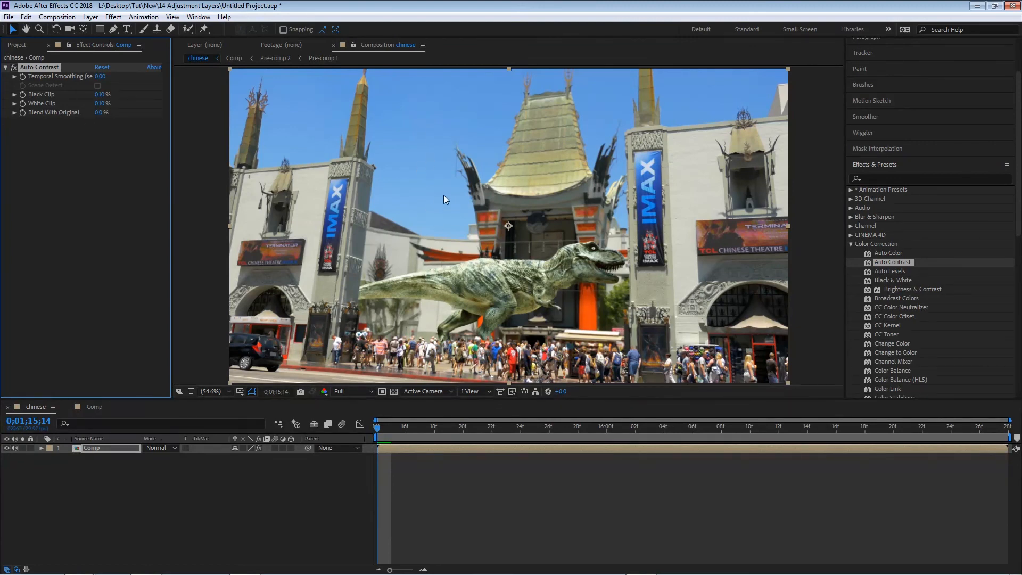
mouse_move(157, 375)
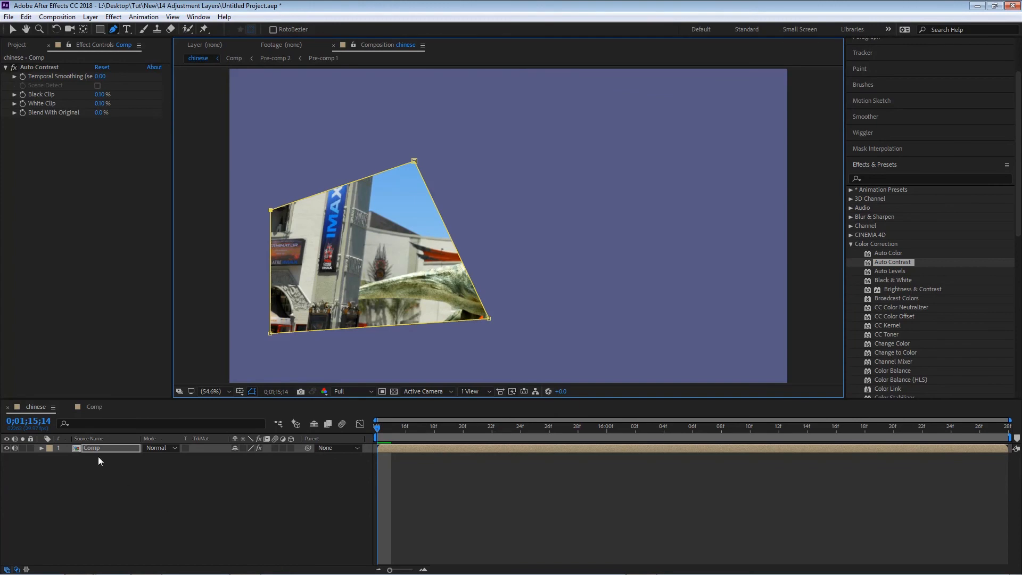
left_click(91, 448)
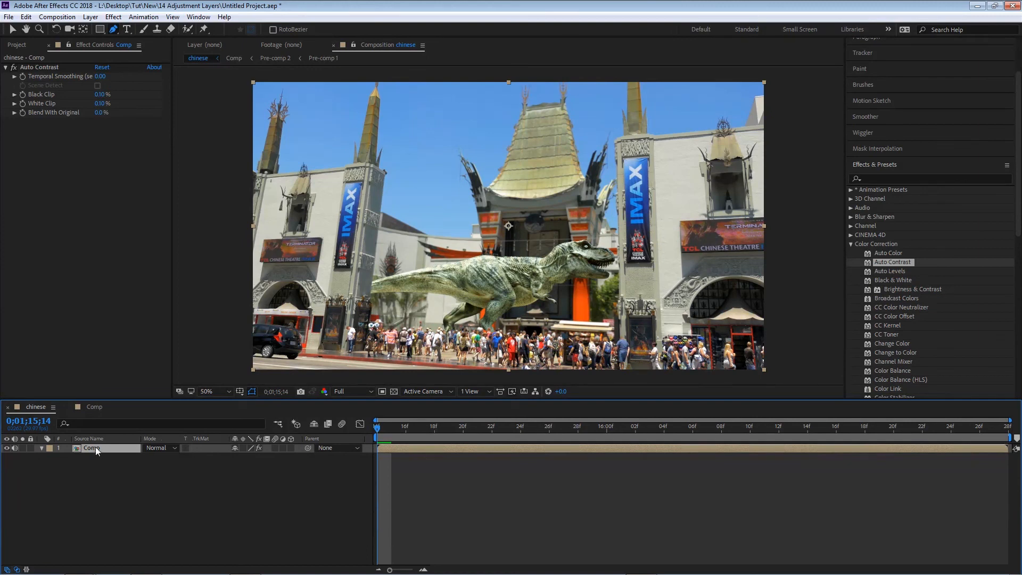
mouse_move(91, 509)
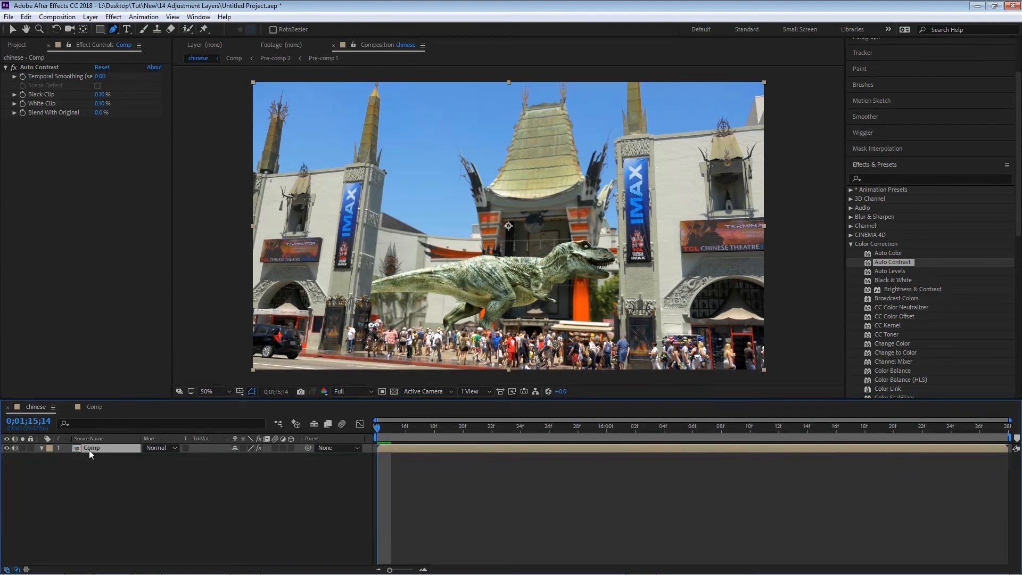
- Pre-compose the Comp layer into 'Comp Comp 1', leaving all attributes in 'chinese'
right_click(92, 449)
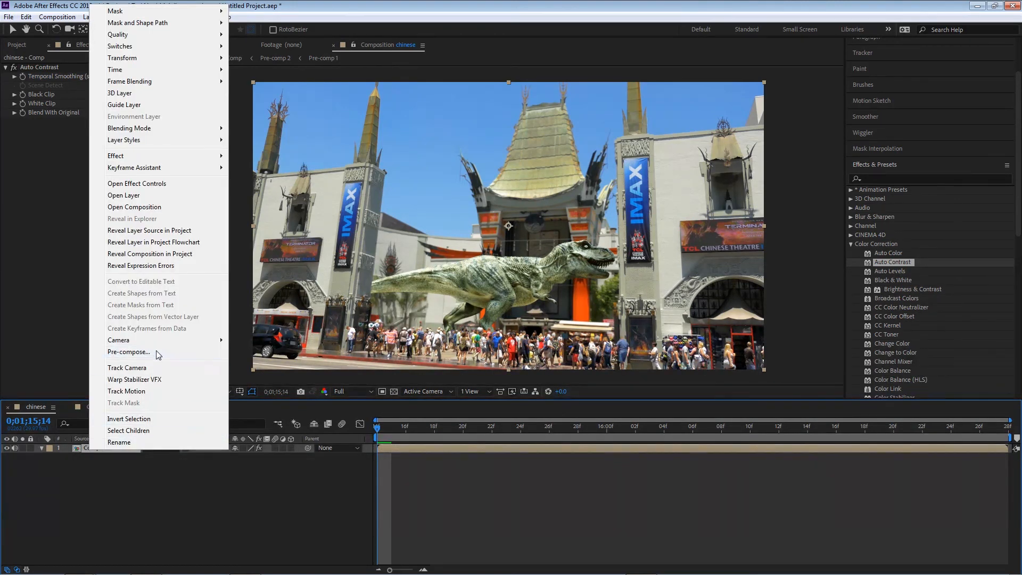
left_click(128, 352)
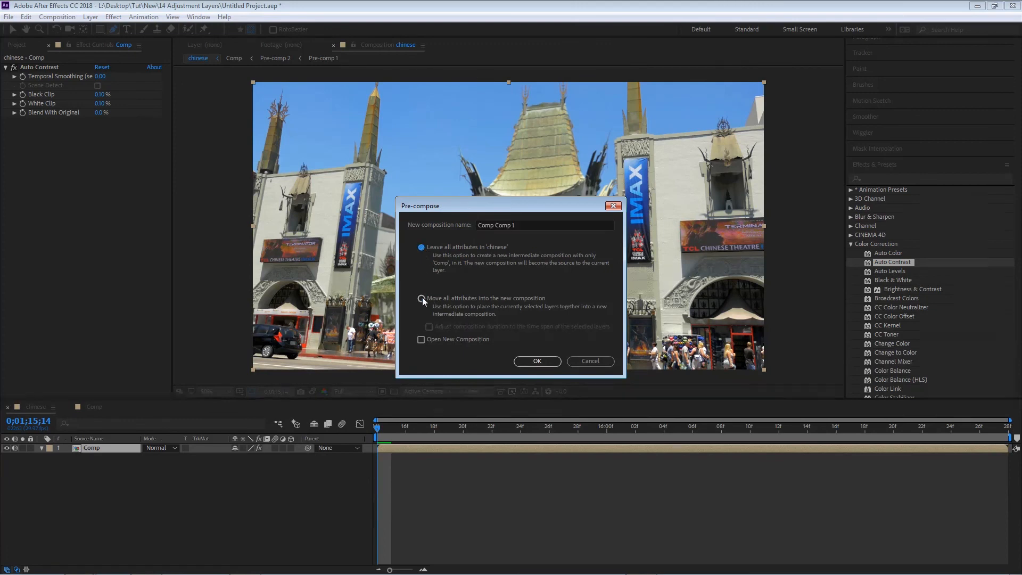
left_click(421, 249)
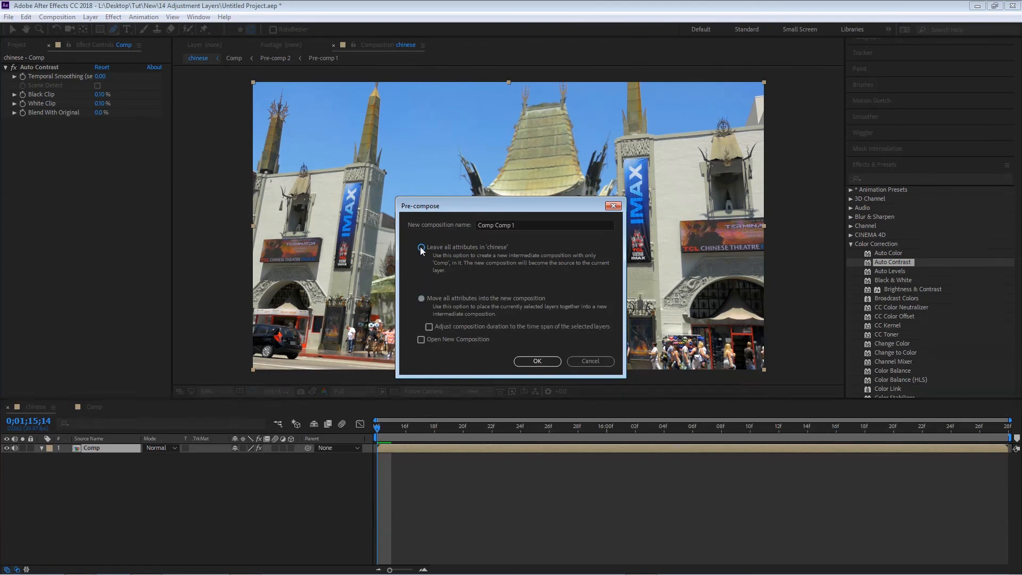
left_click(421, 298)
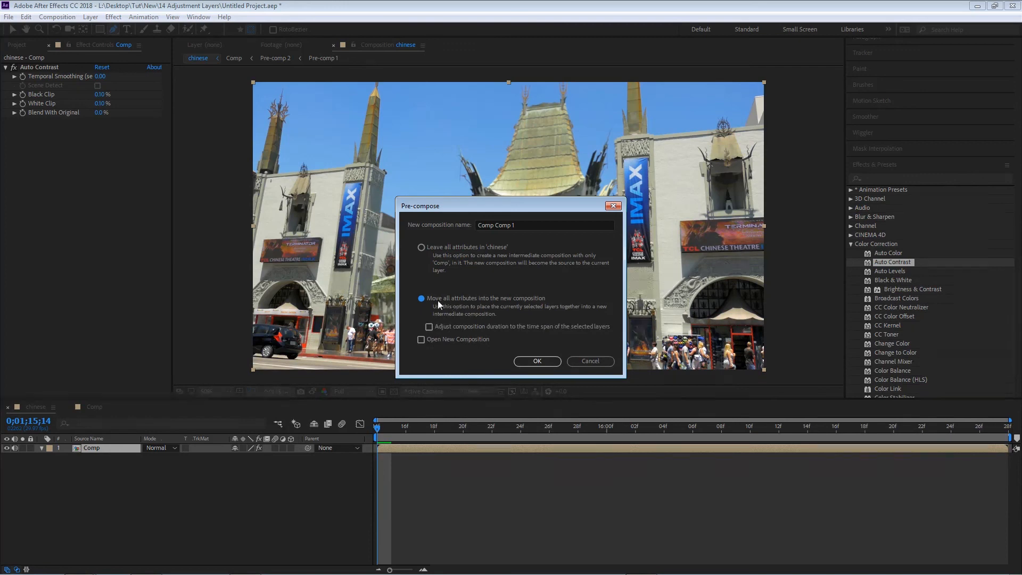
mouse_move(577, 313)
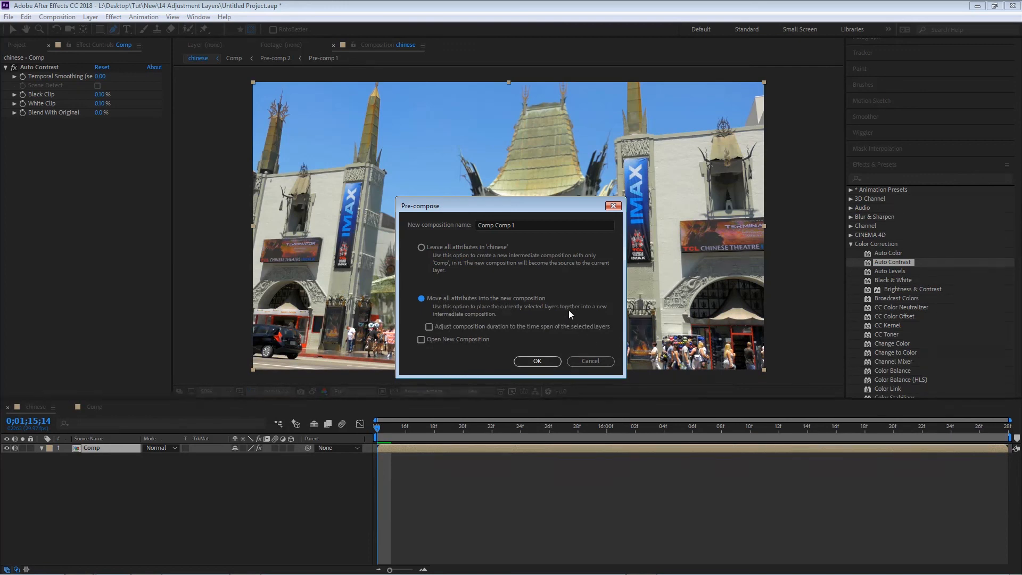
mouse_move(558, 324)
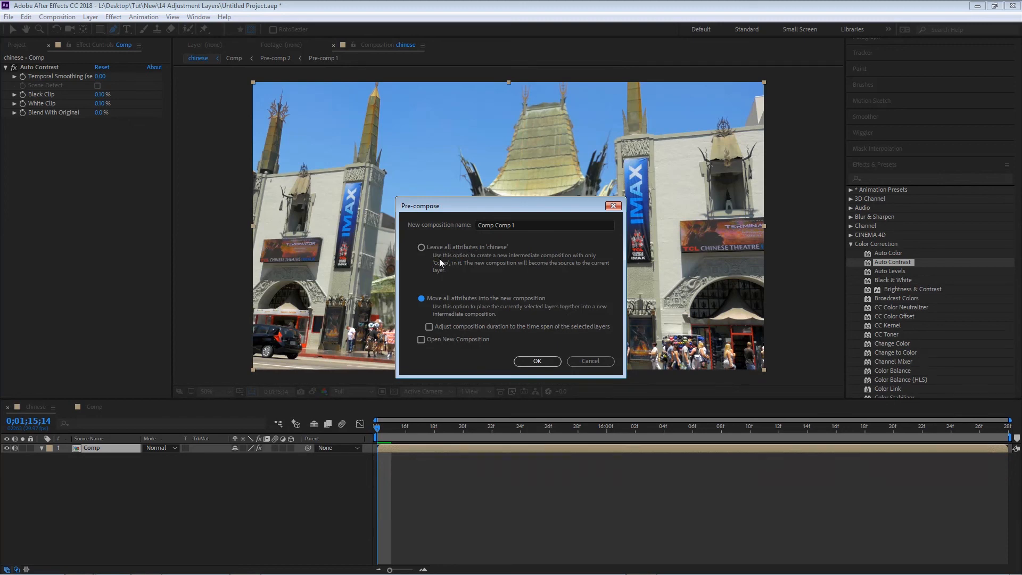
left_click(421, 247)
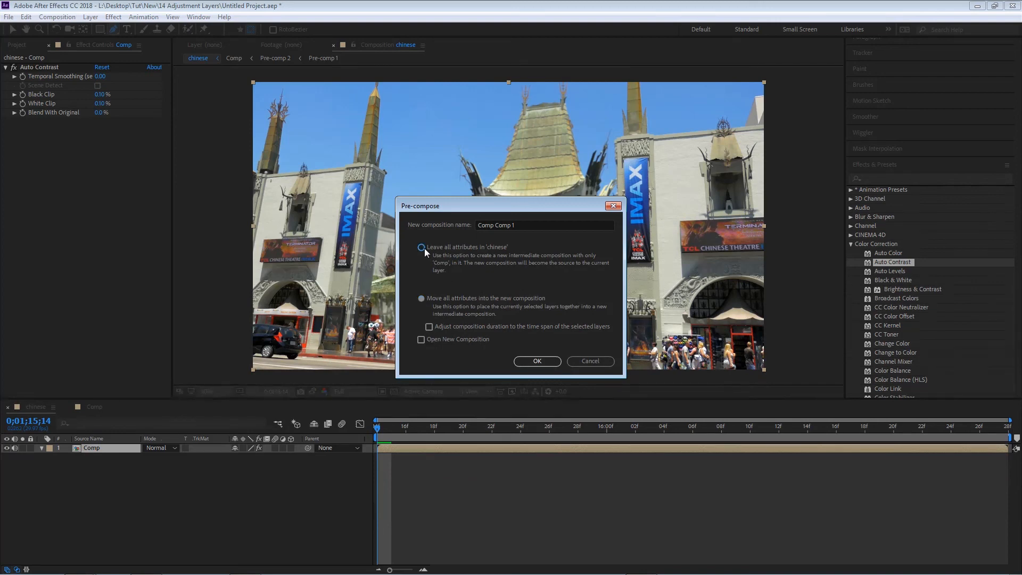
left_click(421, 248)
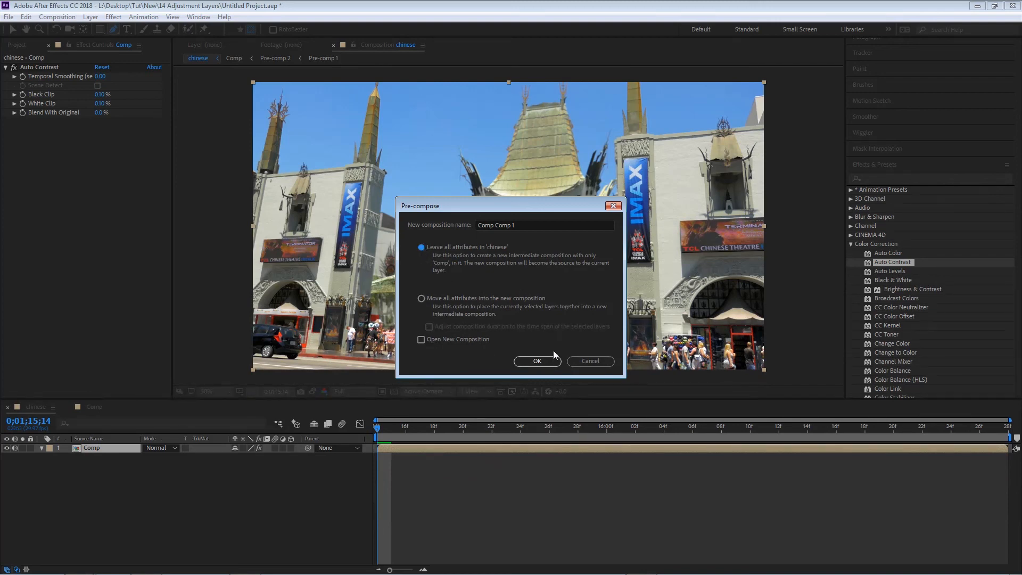
left_click(537, 360)
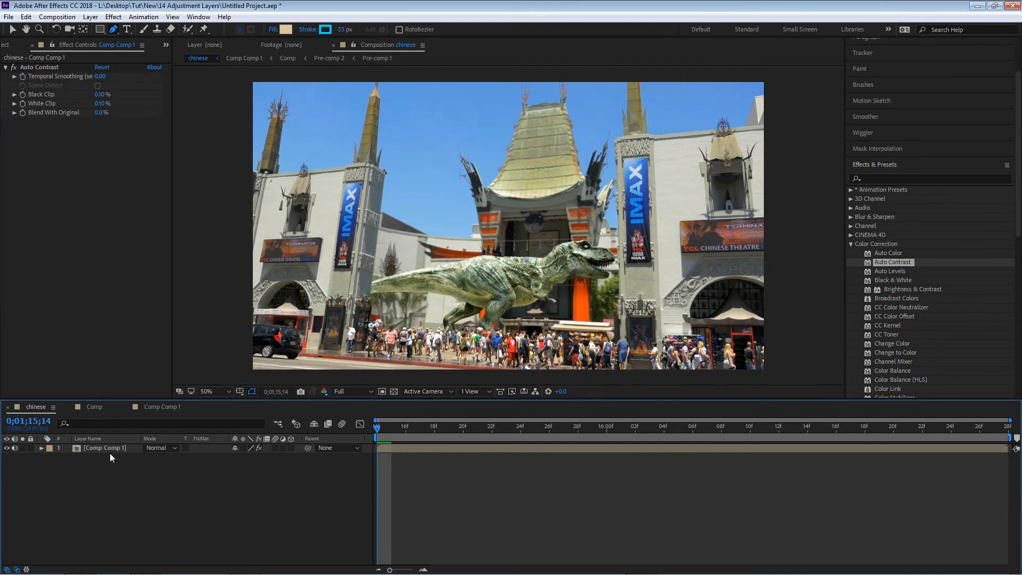
left_click(105, 448)
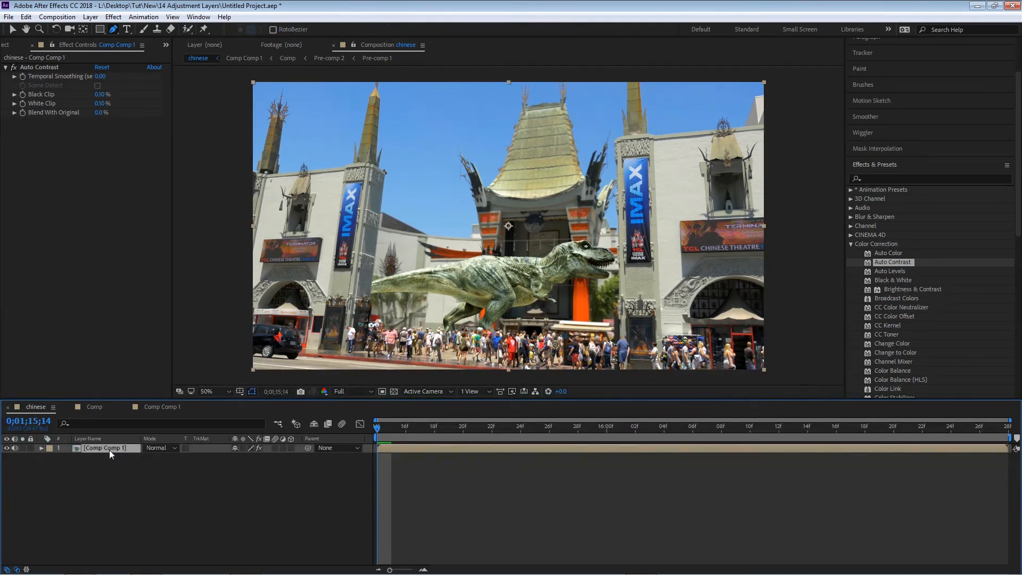
left_click(286, 58)
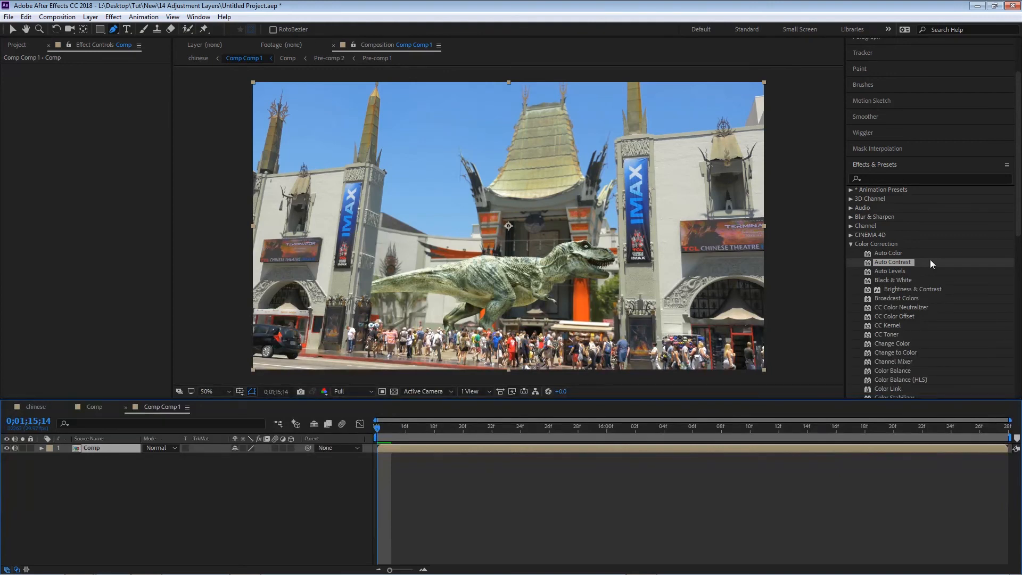
mouse_move(434, 287)
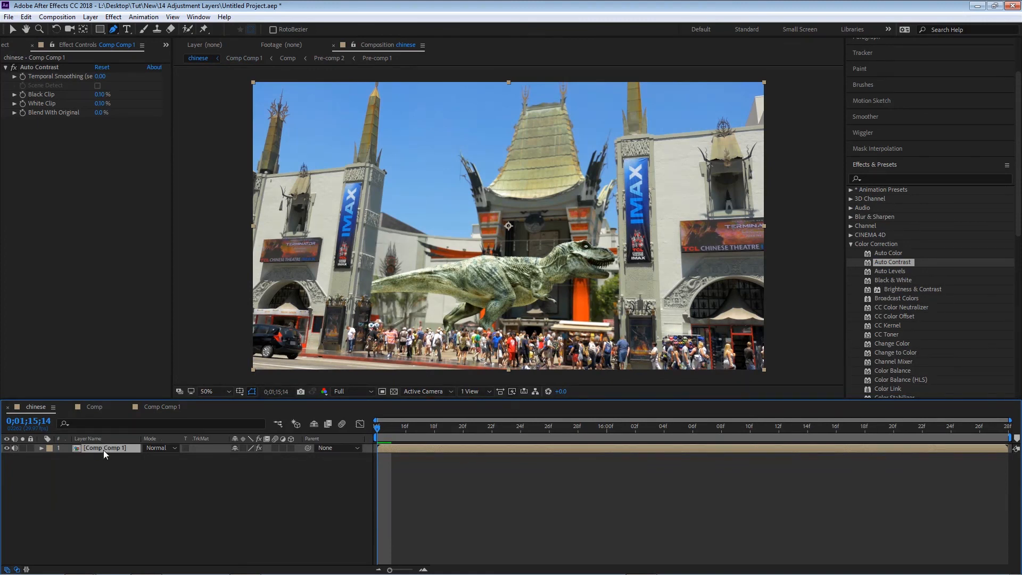
mouse_move(62, 413)
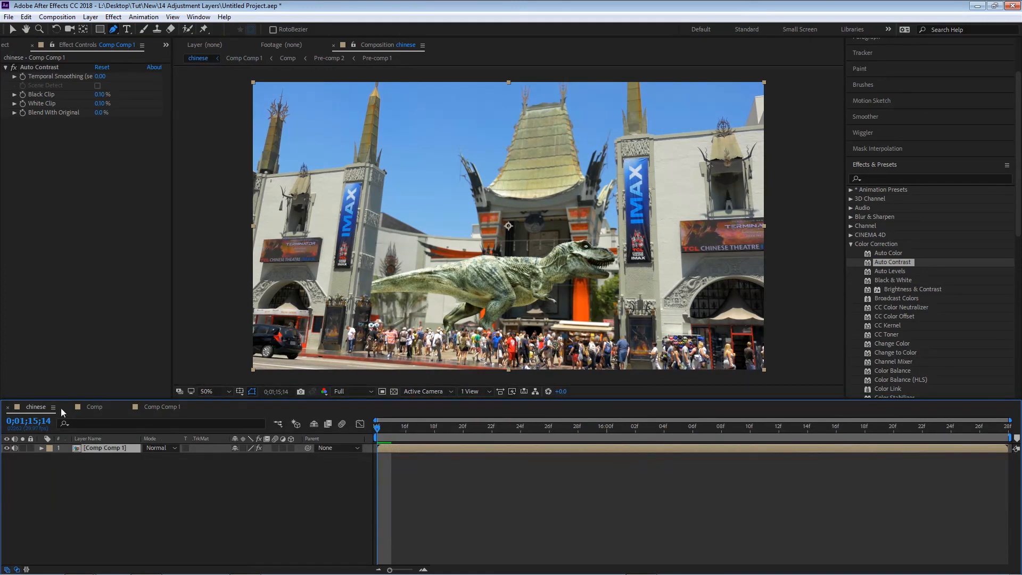
mouse_move(55, 73)
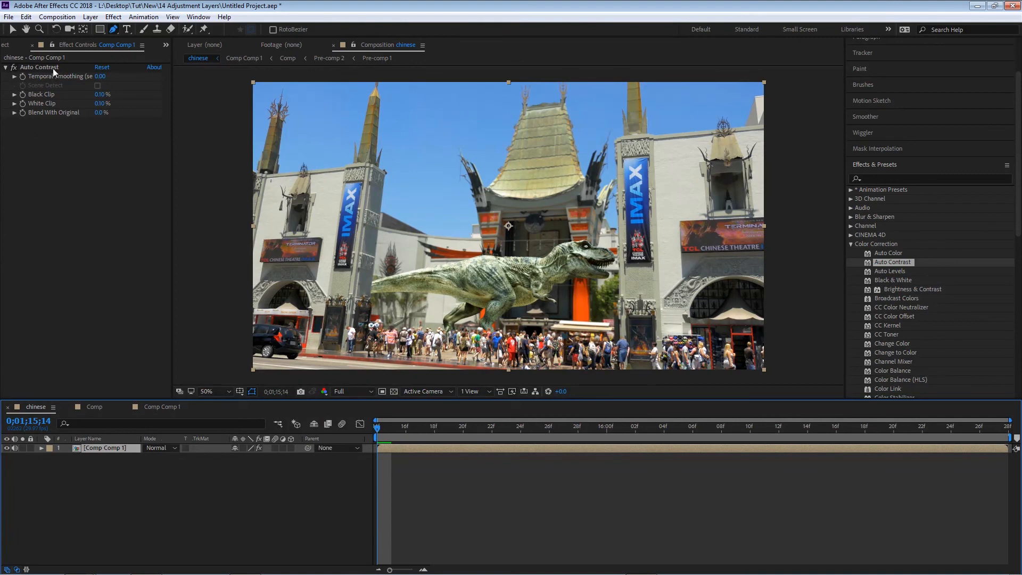
mouse_move(62, 85)
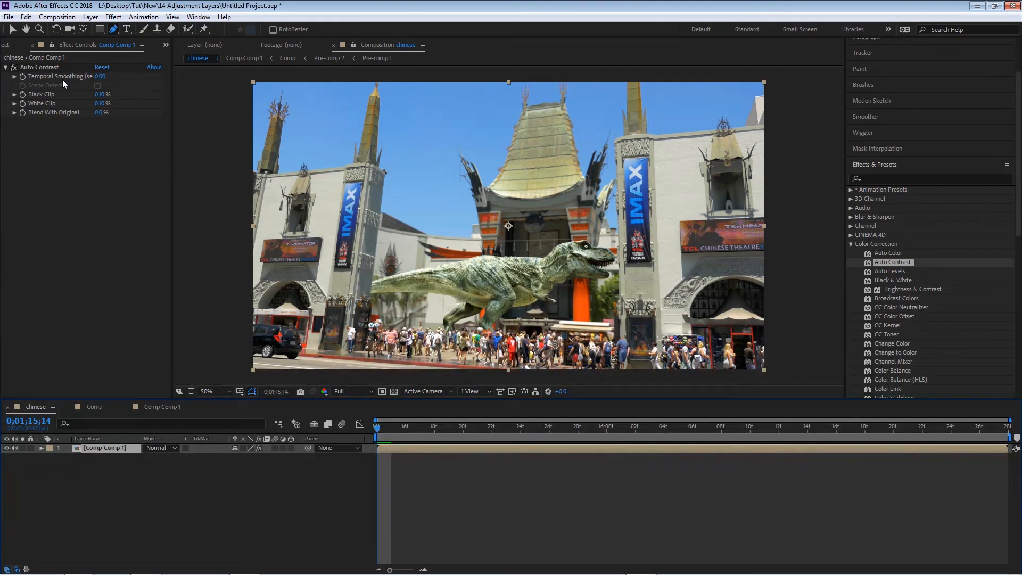
mouse_move(70, 100)
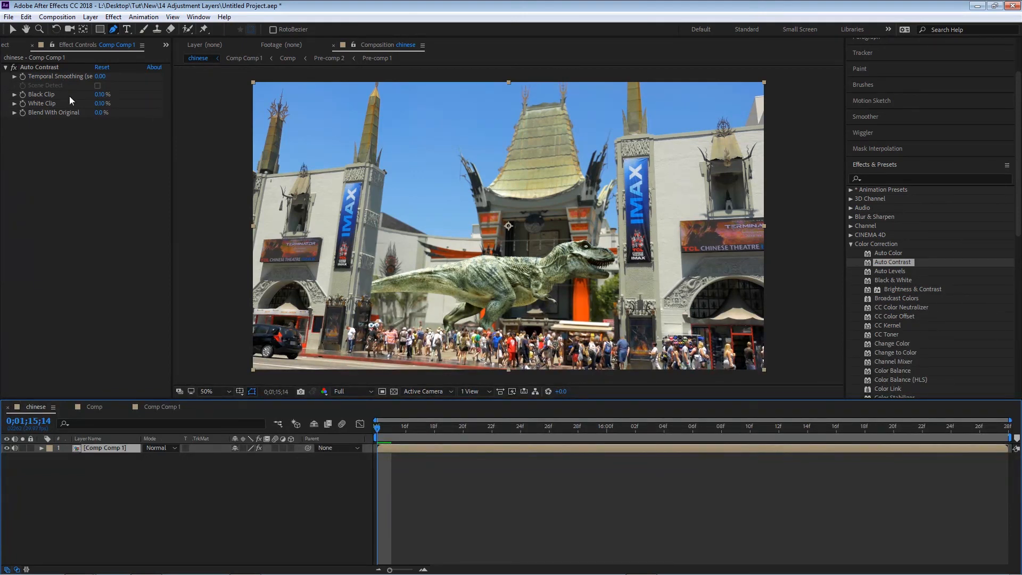
mouse_move(205, 343)
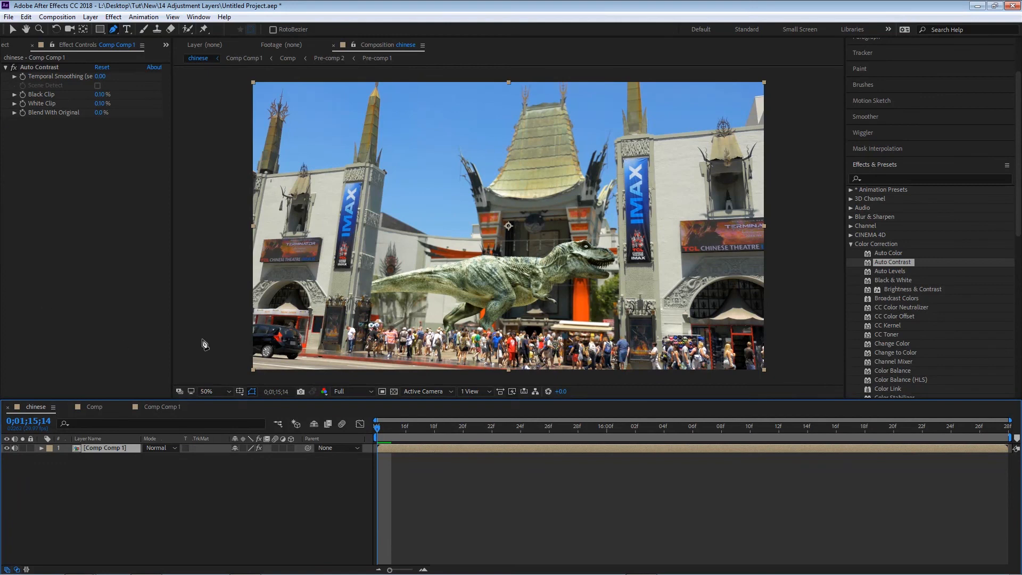
mouse_move(129, 451)
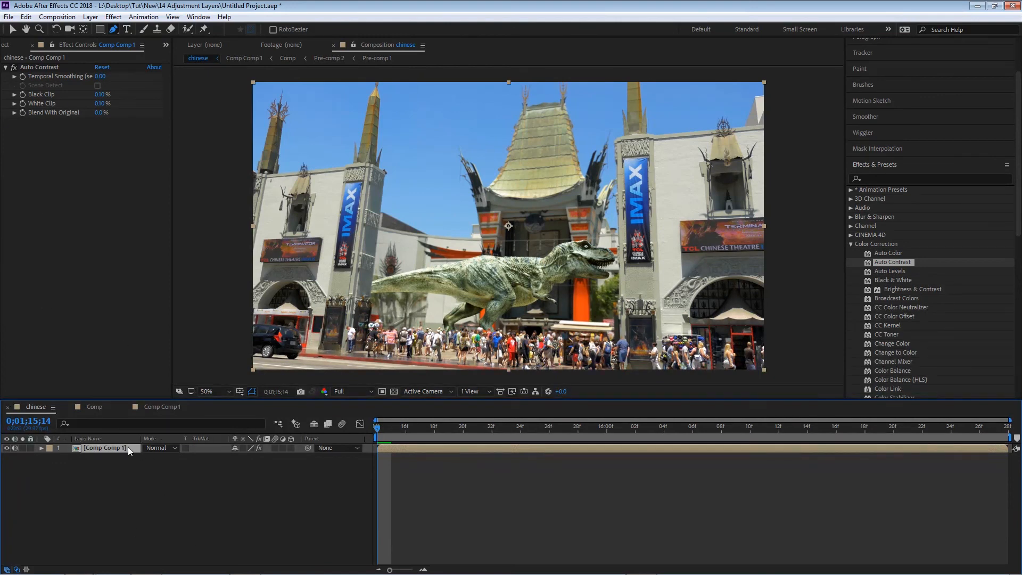